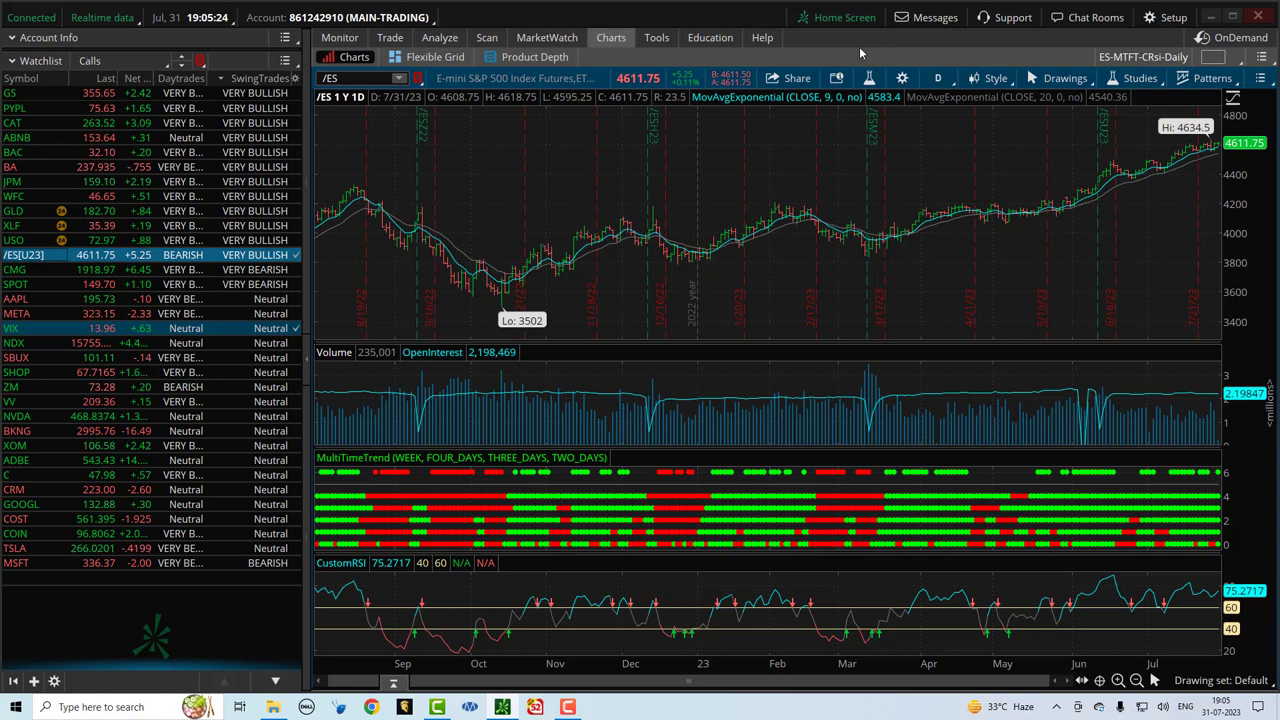
mouse_move(904, 232)
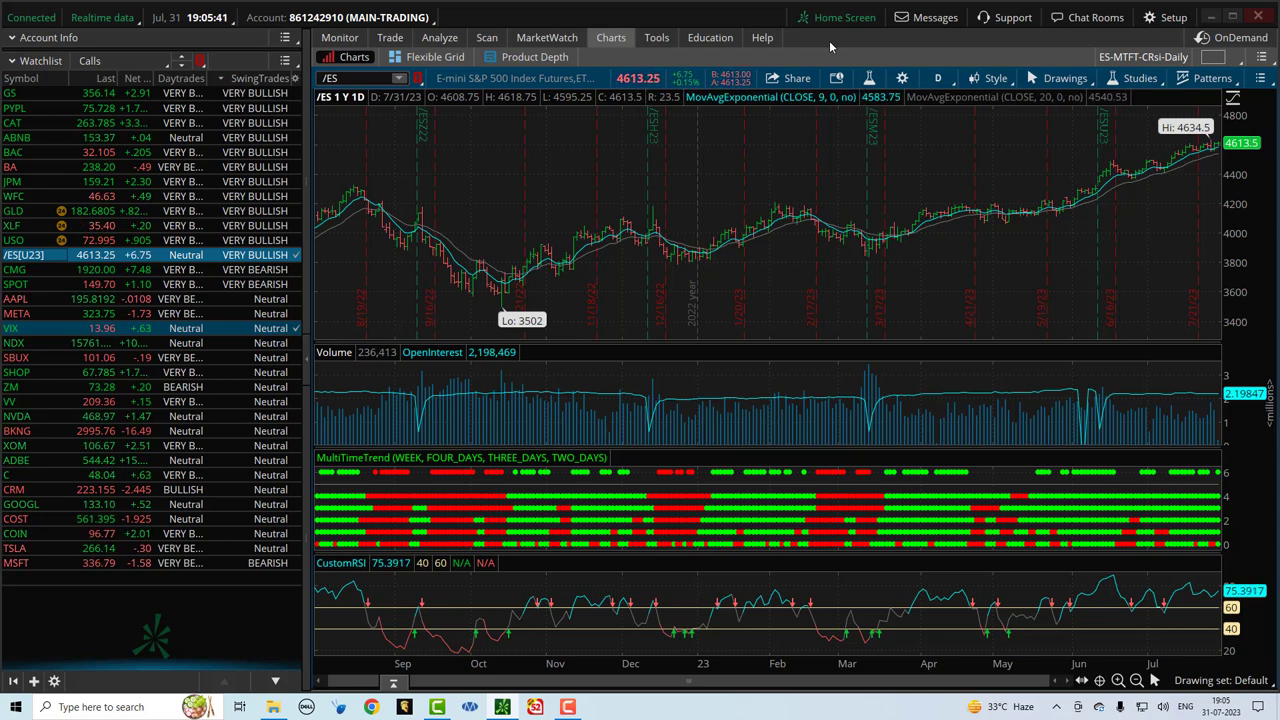
mouse_move(492, 290)
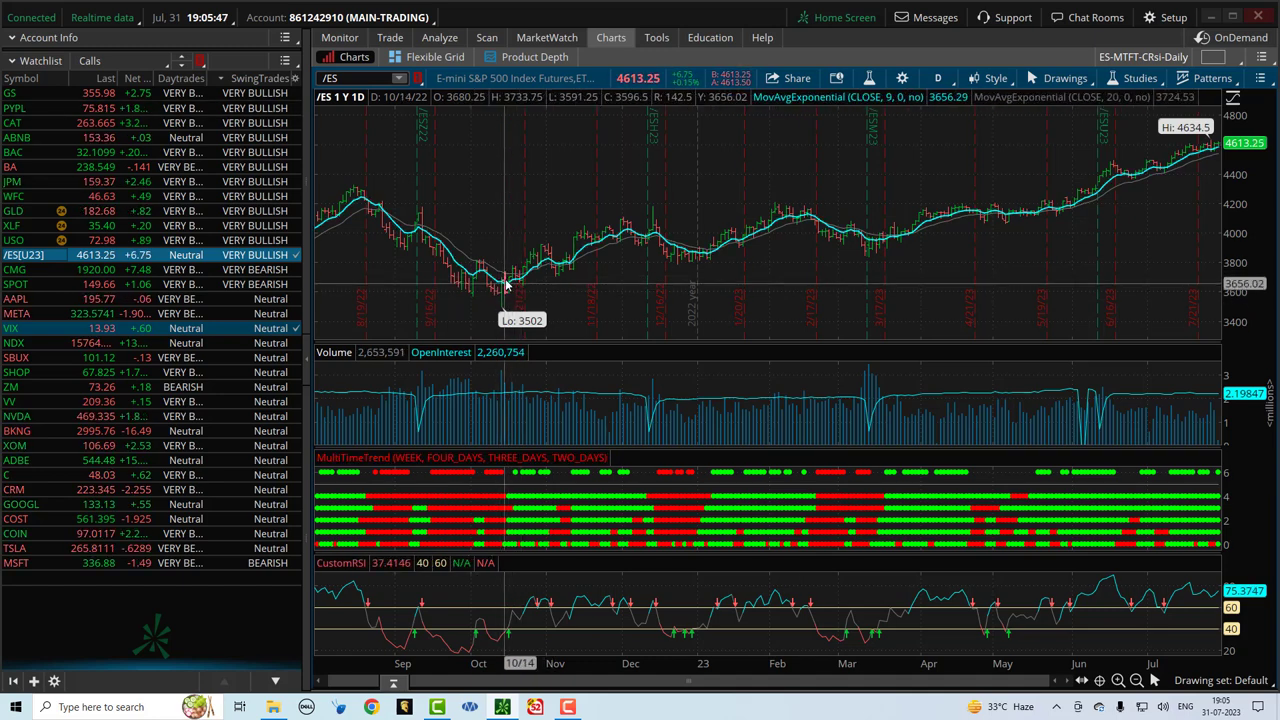
mouse_move(516, 284)
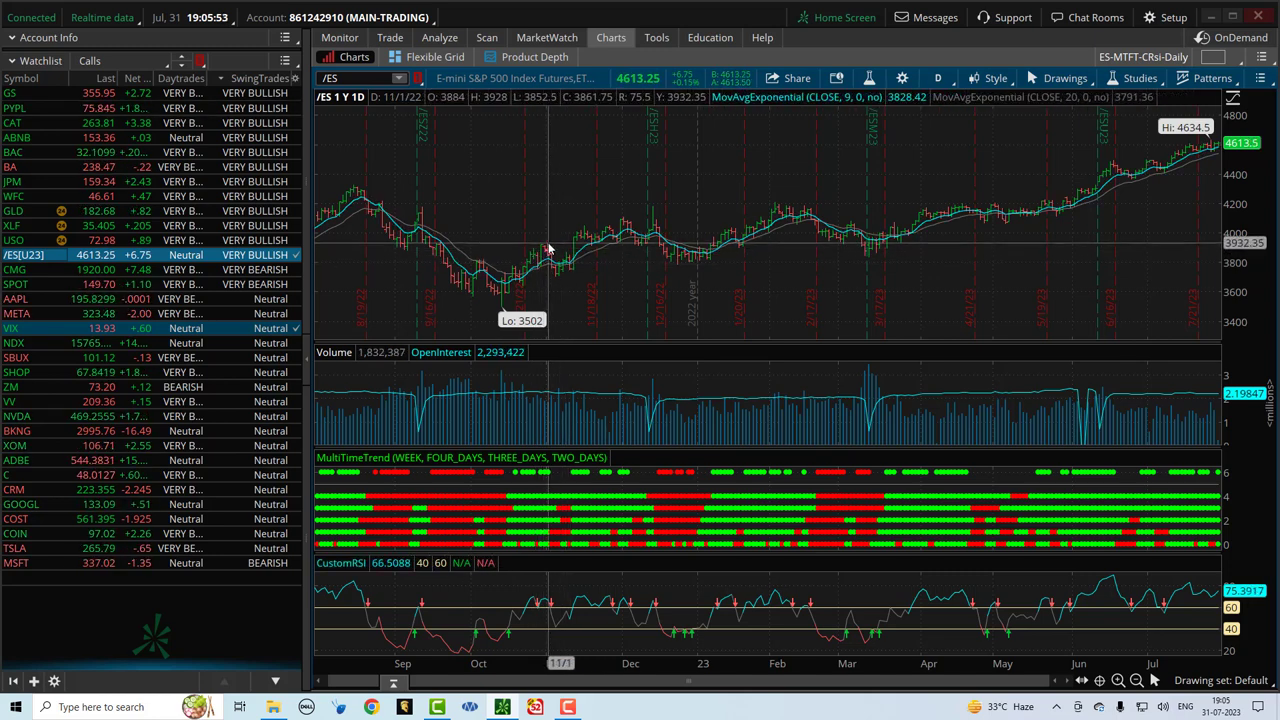
mouse_move(624, 240)
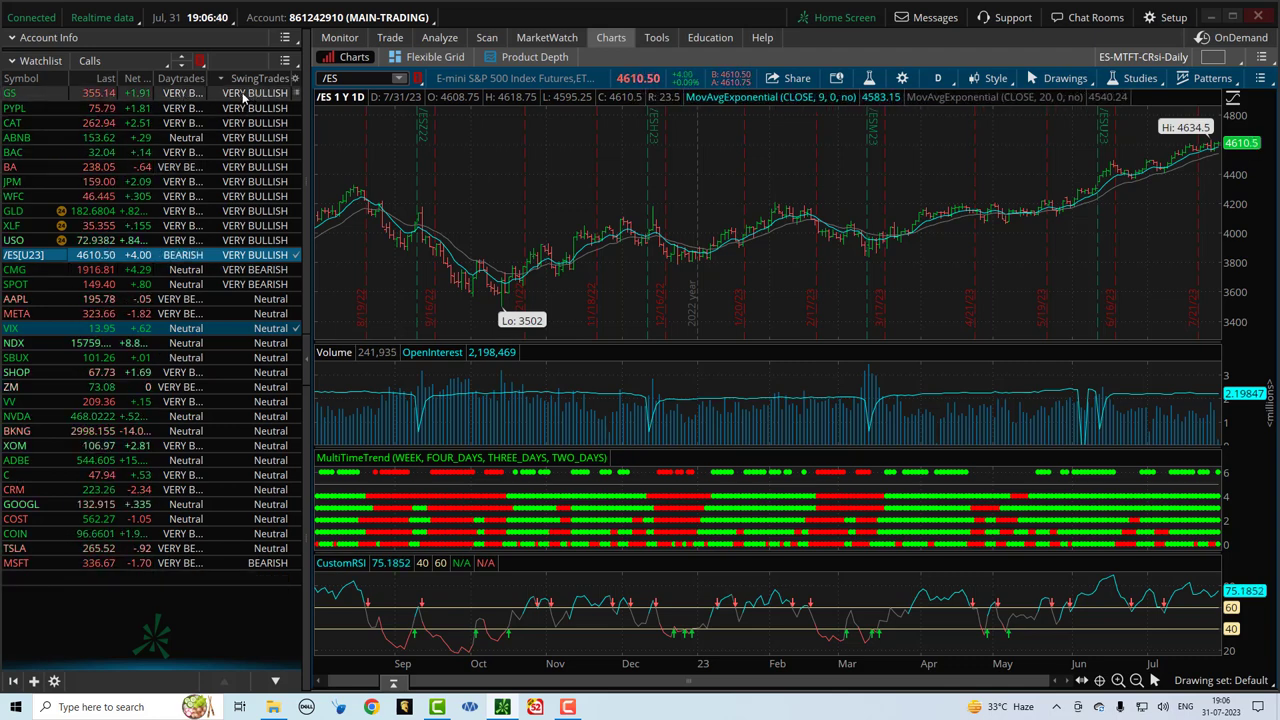
- Load the GS 1Y/1D chart from the watchlist, review it, then move to PYPL
left_click(12, 92)
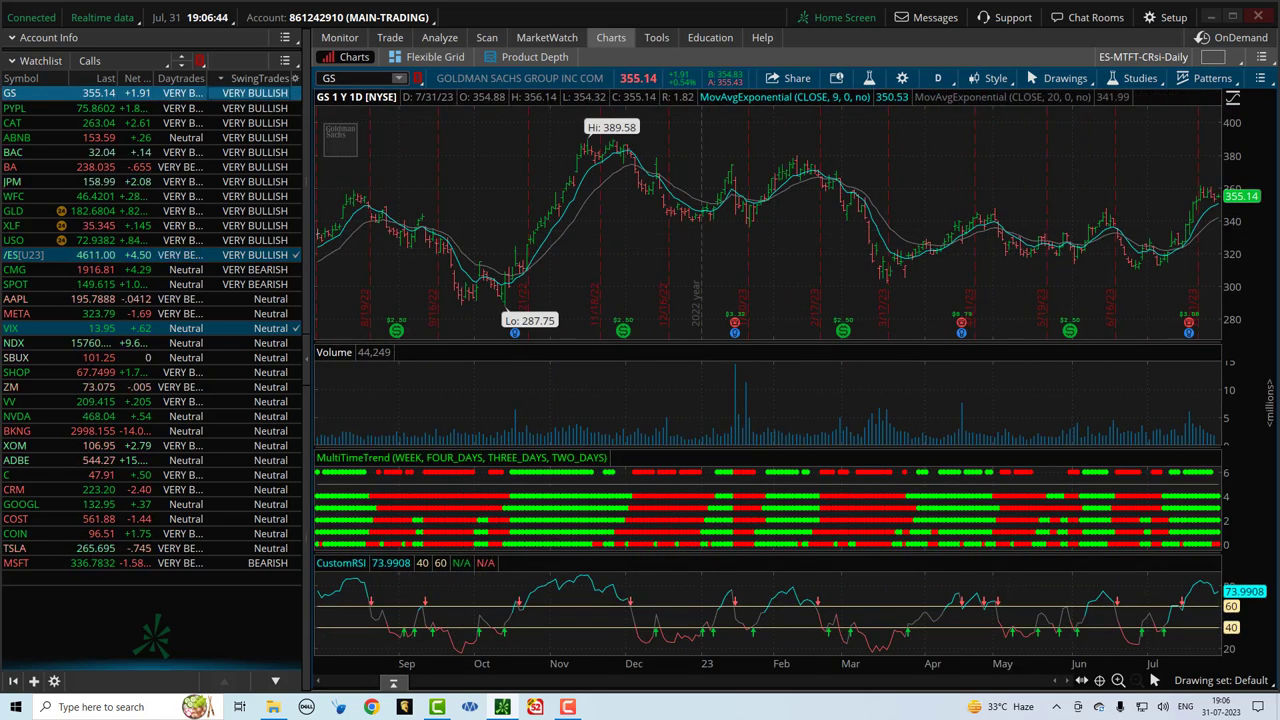
mouse_move(1156, 256)
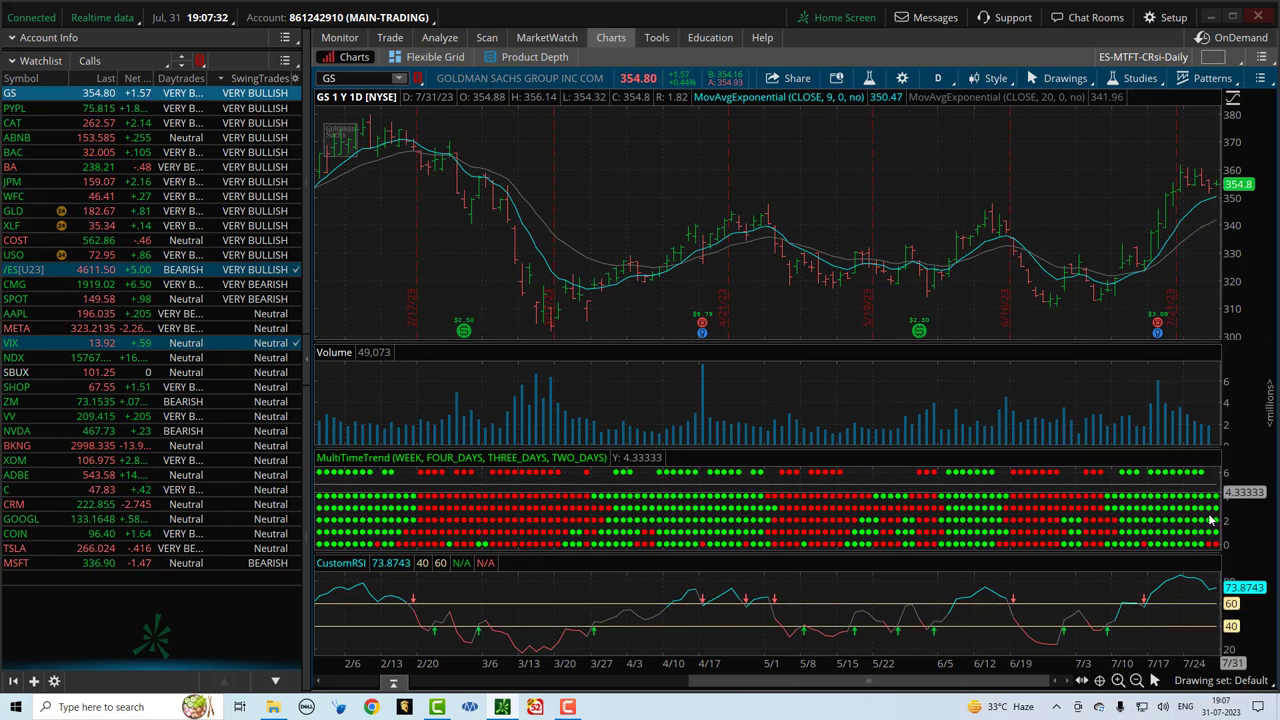
mouse_move(1140, 256)
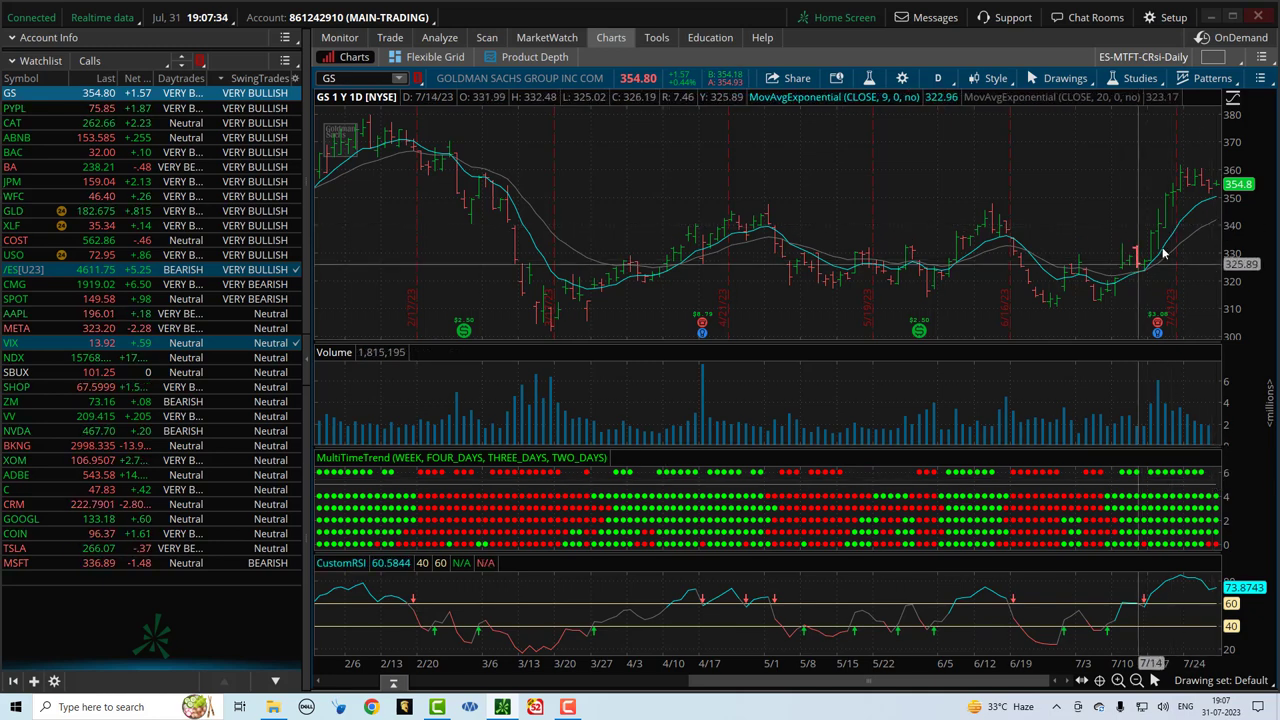
mouse_move(1210, 180)
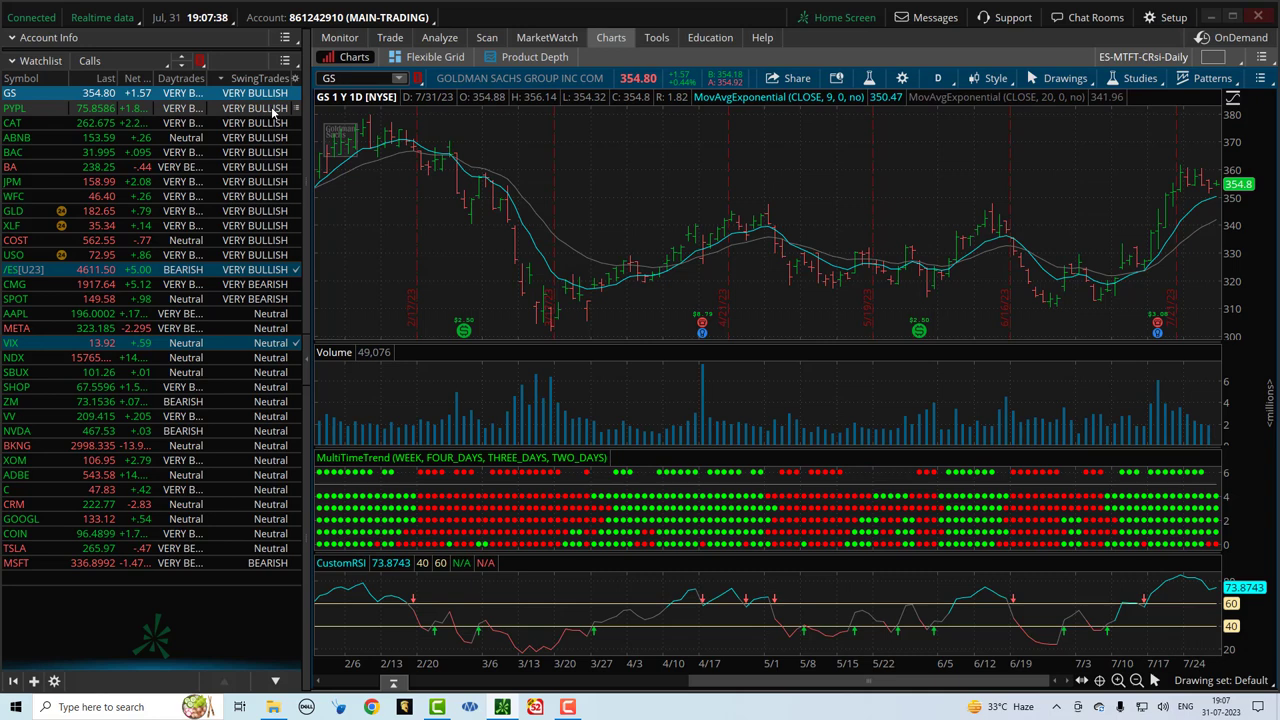
left_click(16, 108)
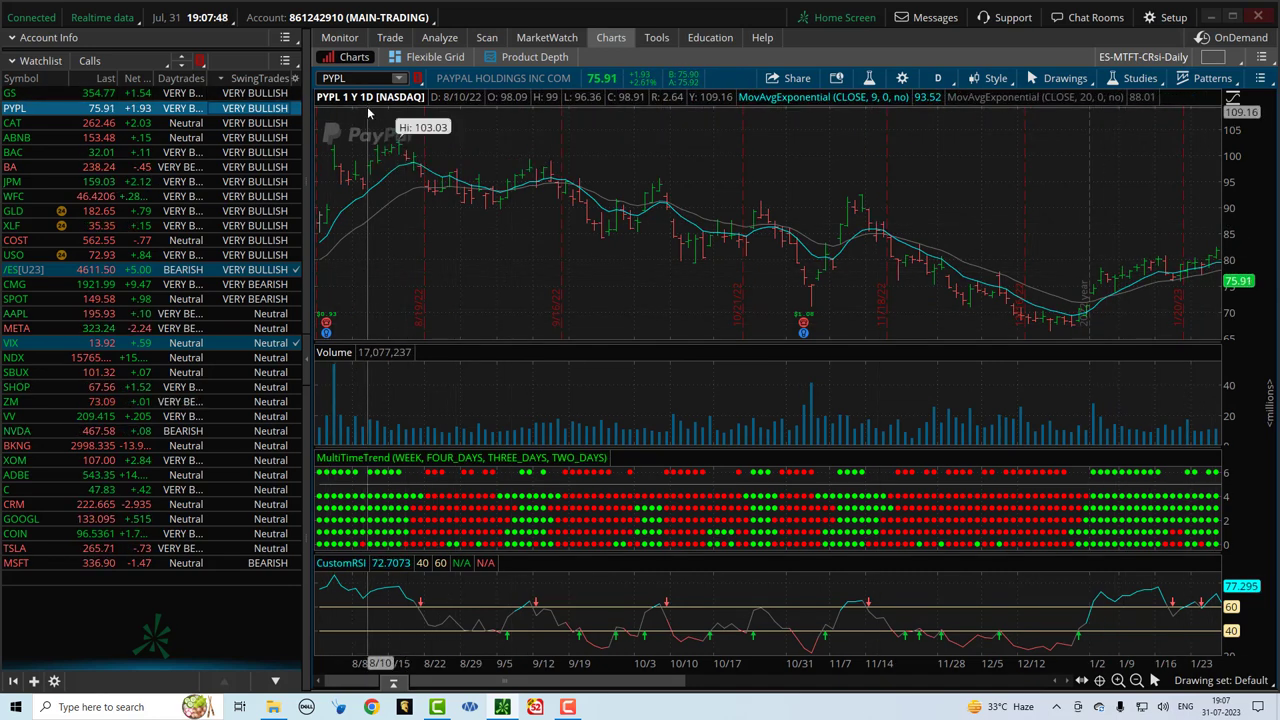
mouse_move(1076, 302)
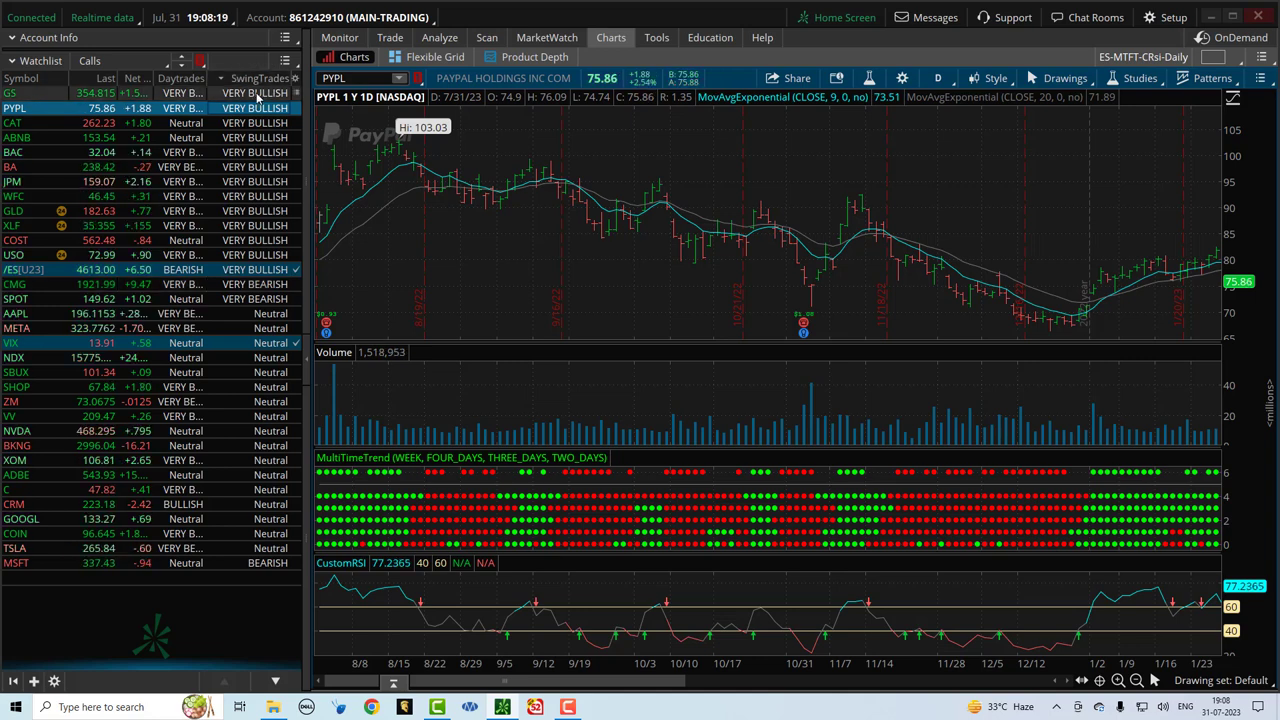
- Switch the chart from PYPL to the CAT daily candles
left_click(12, 122)
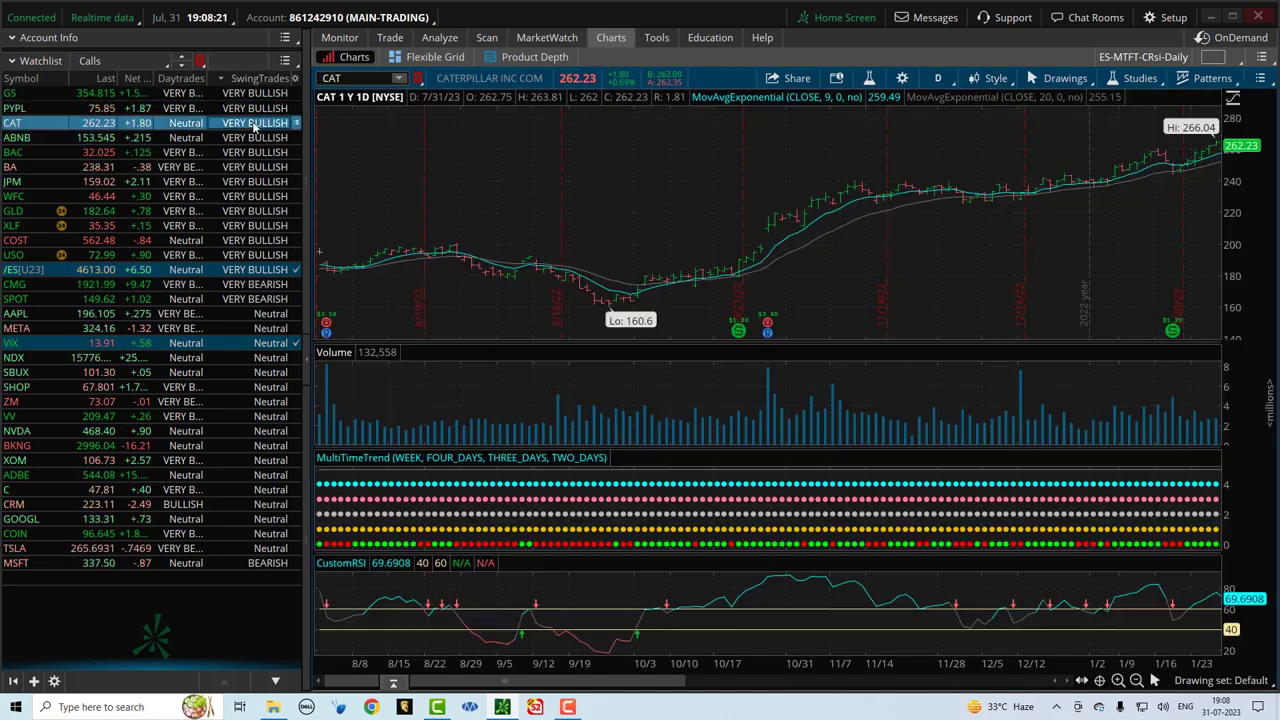
mouse_move(968, 206)
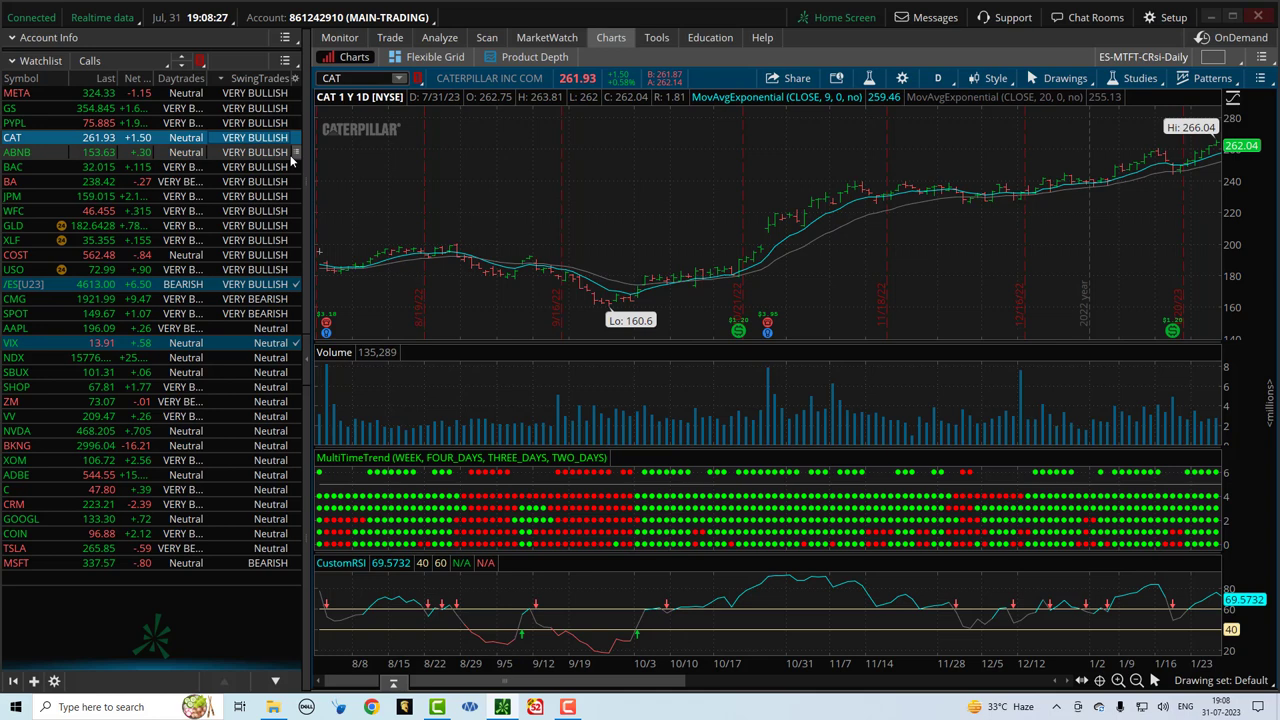
- Step through the ABNB and BAC daily charts, landing on BA
left_click(16, 152)
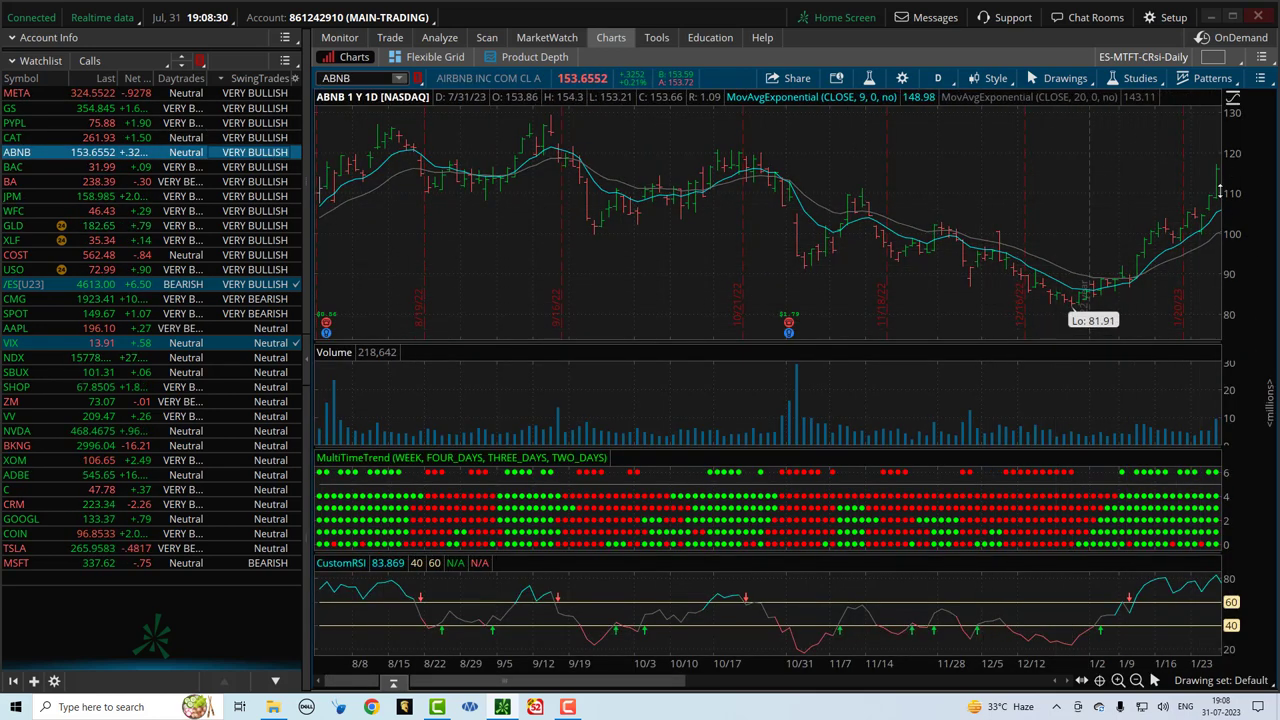
left_click(12, 166)
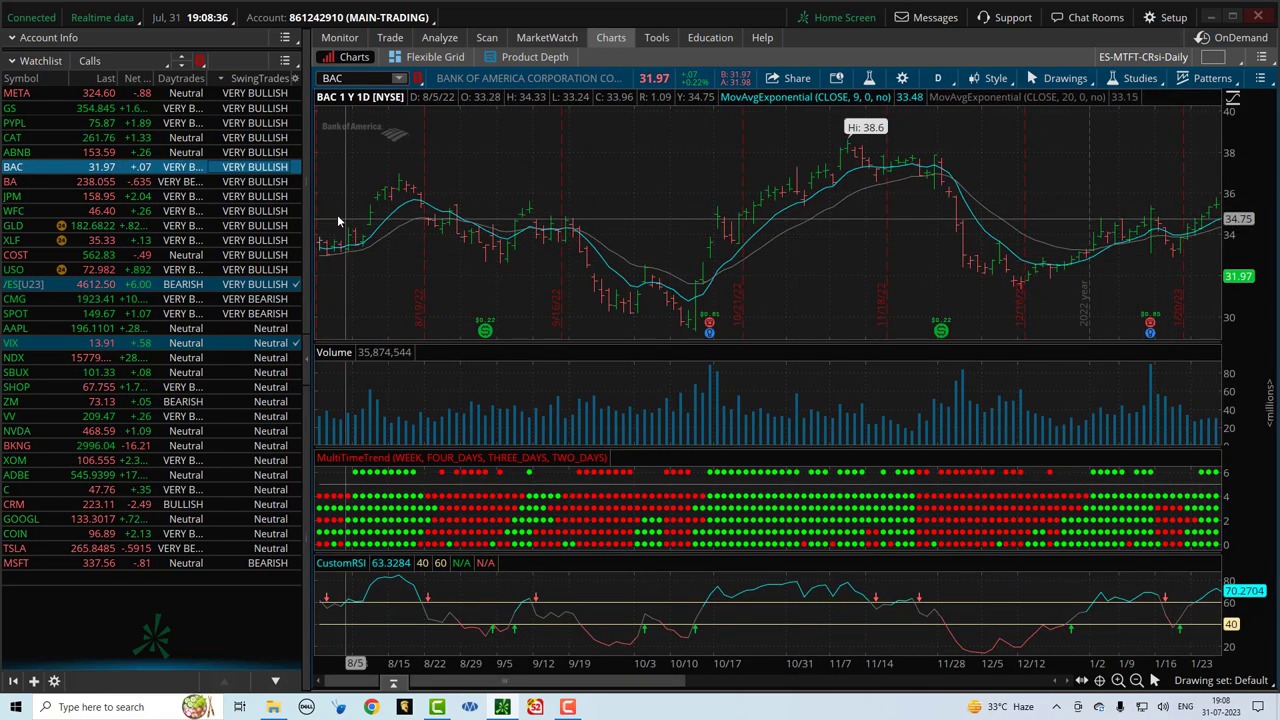
left_click(14, 180)
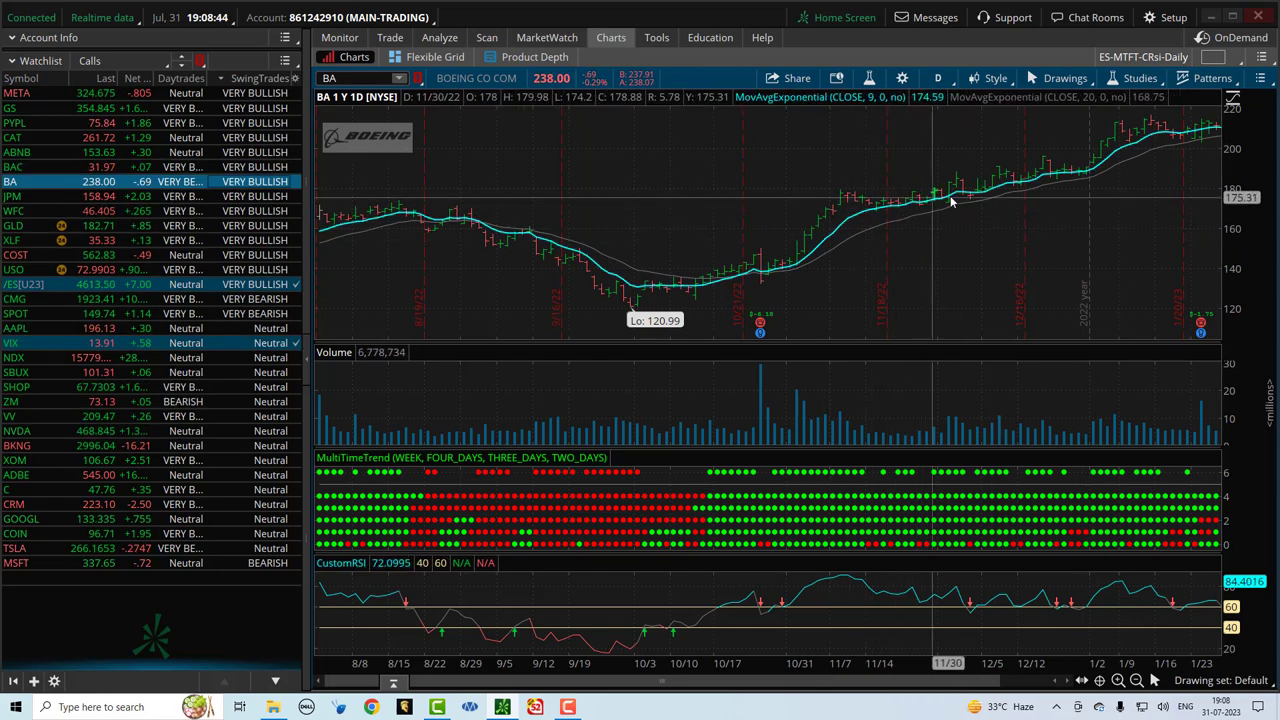
mouse_move(1050, 164)
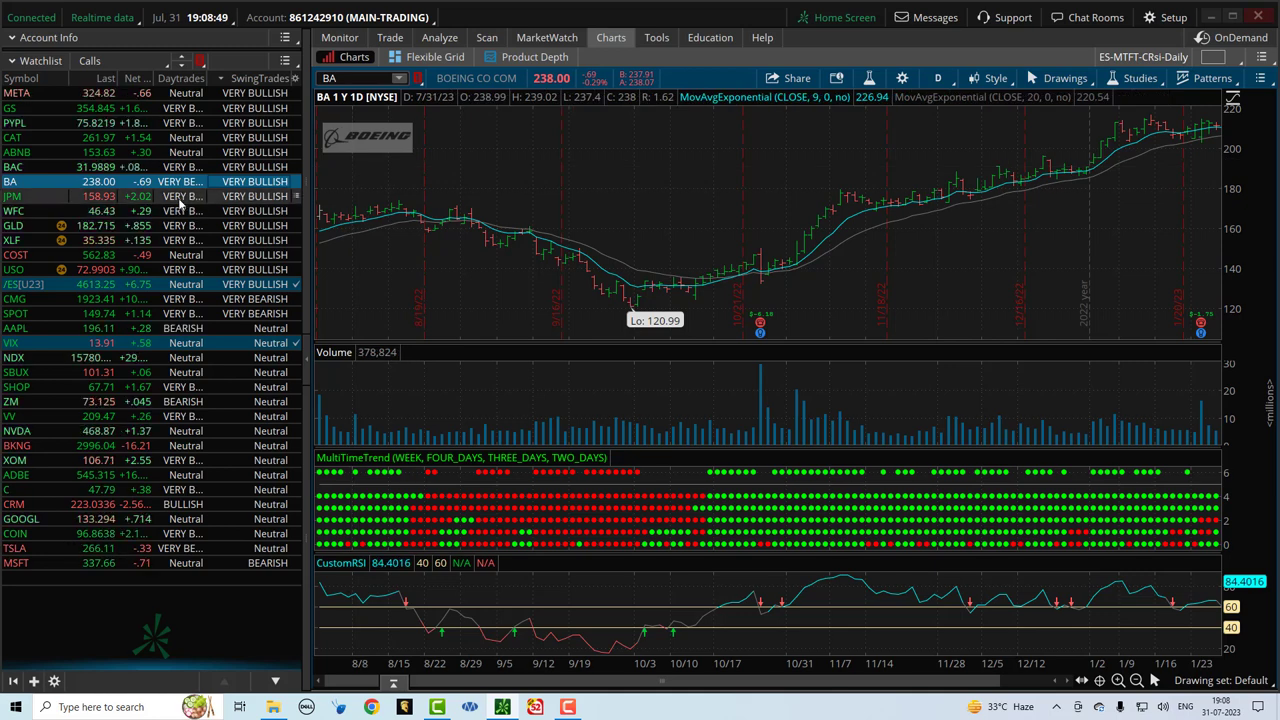
- Step through the JPM and WFC daily charts, ending on GLD
left_click(12, 196)
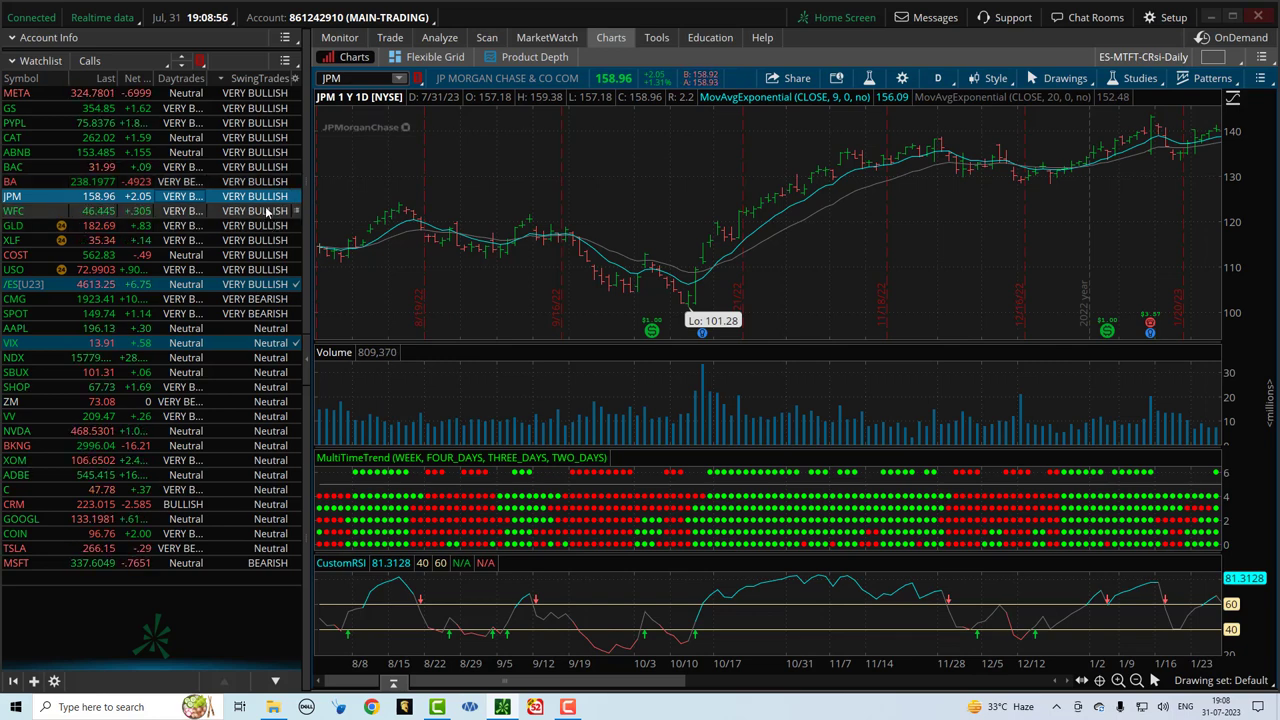
left_click(14, 212)
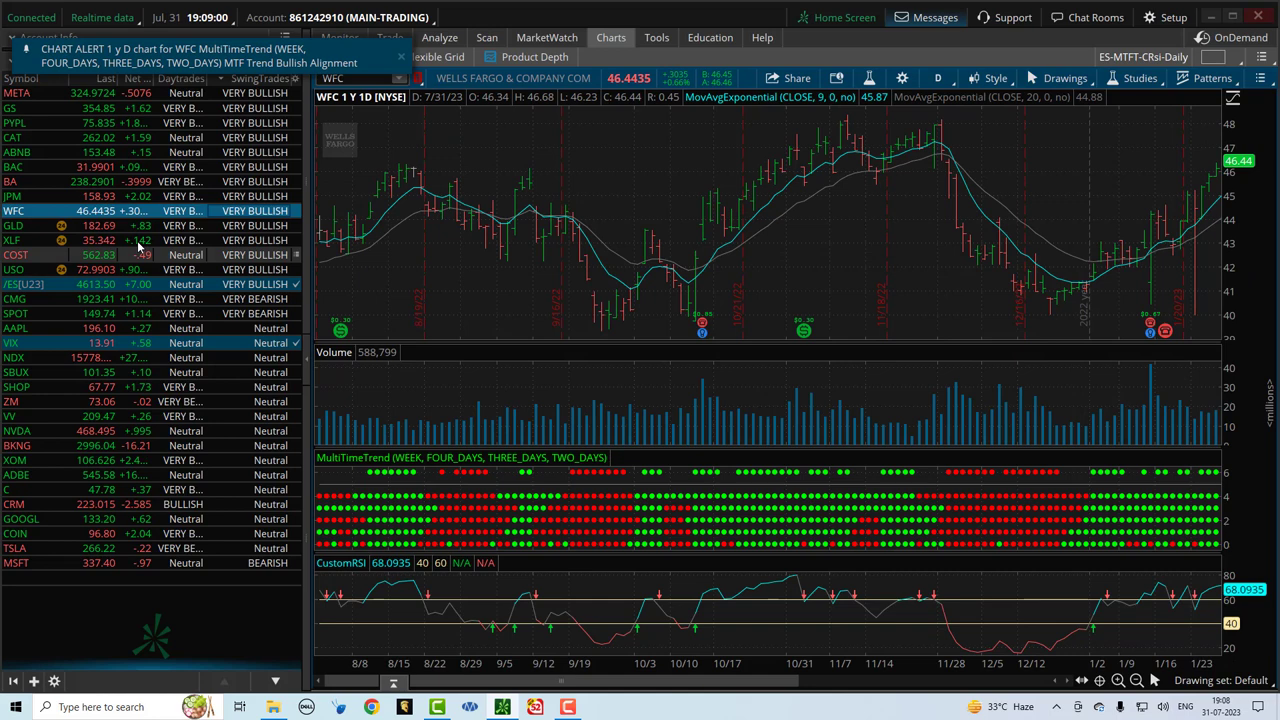
left_click(12, 224)
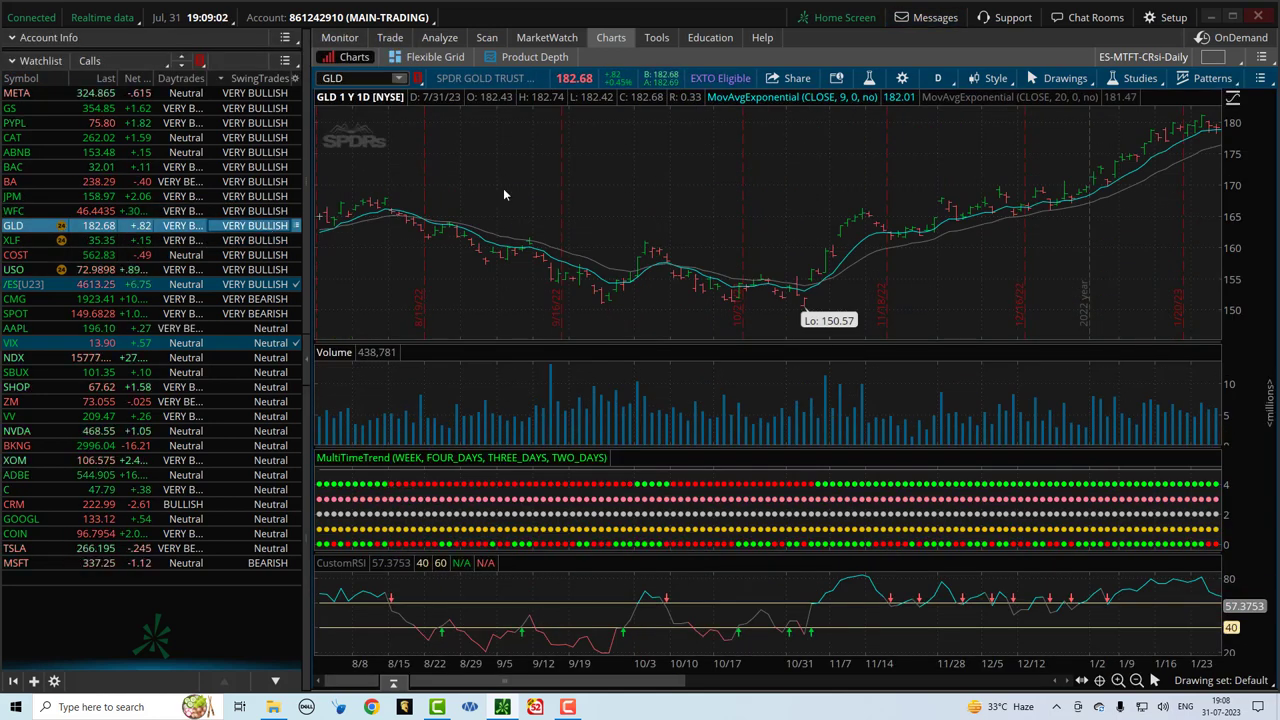
mouse_move(1064, 184)
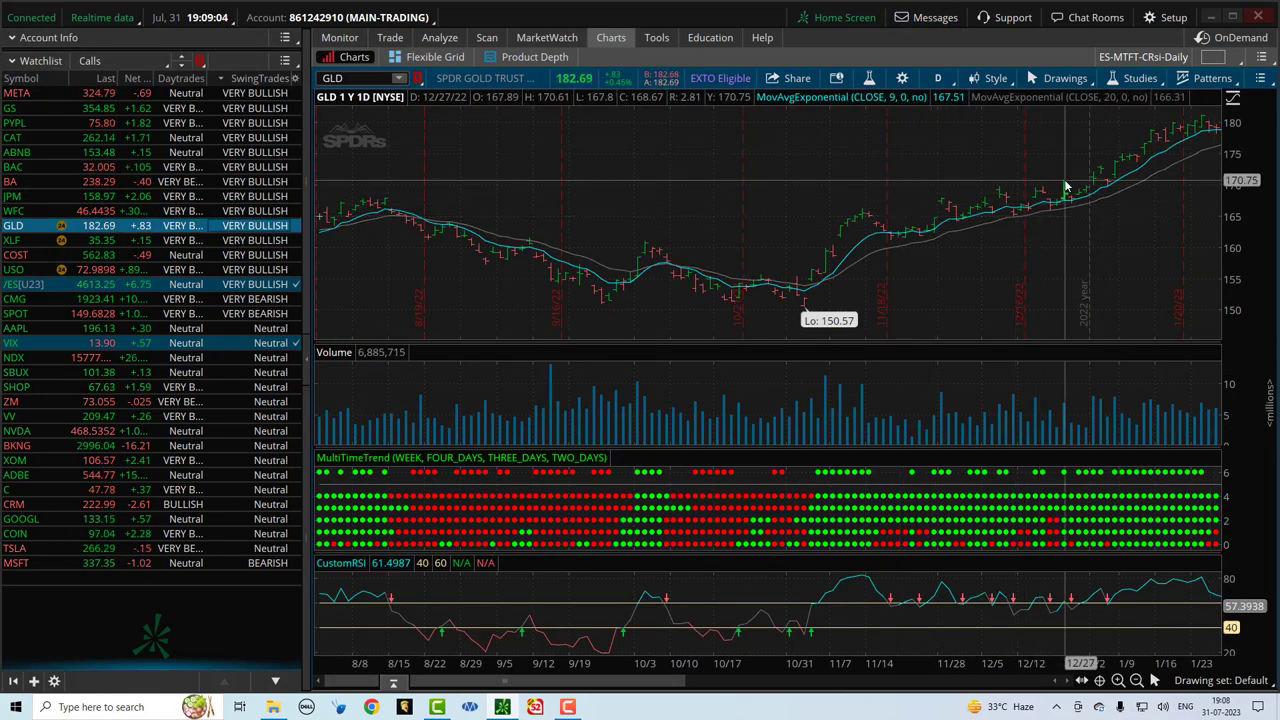